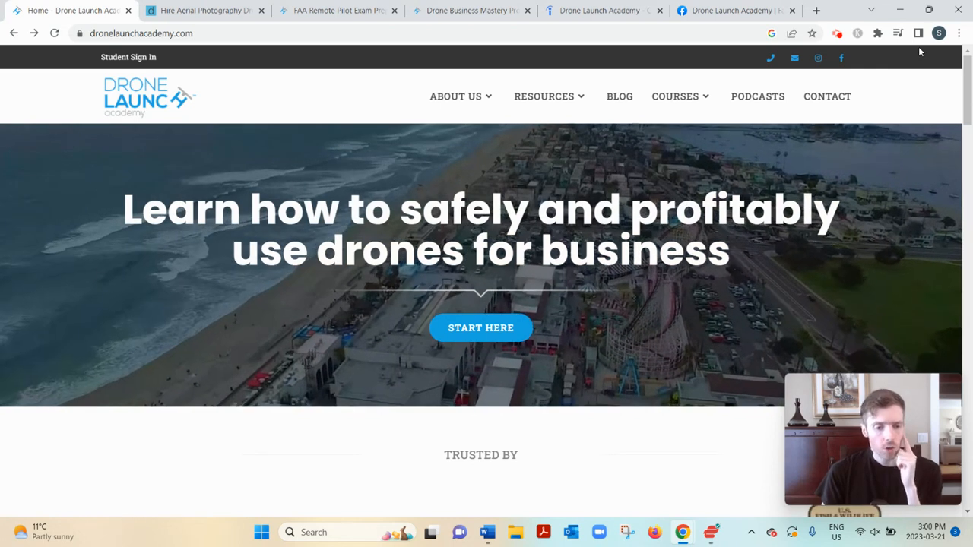
mouse_move(918, 34)
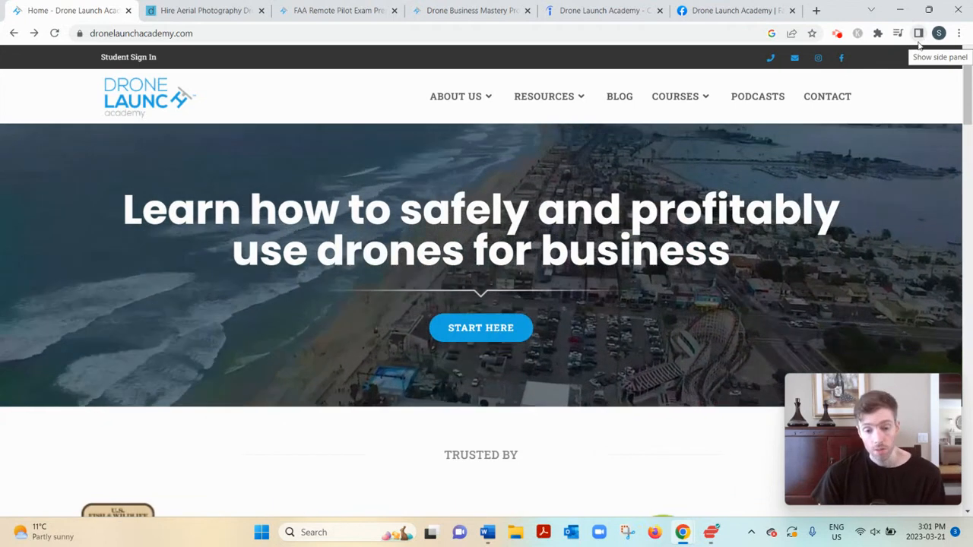
mouse_move(904, 79)
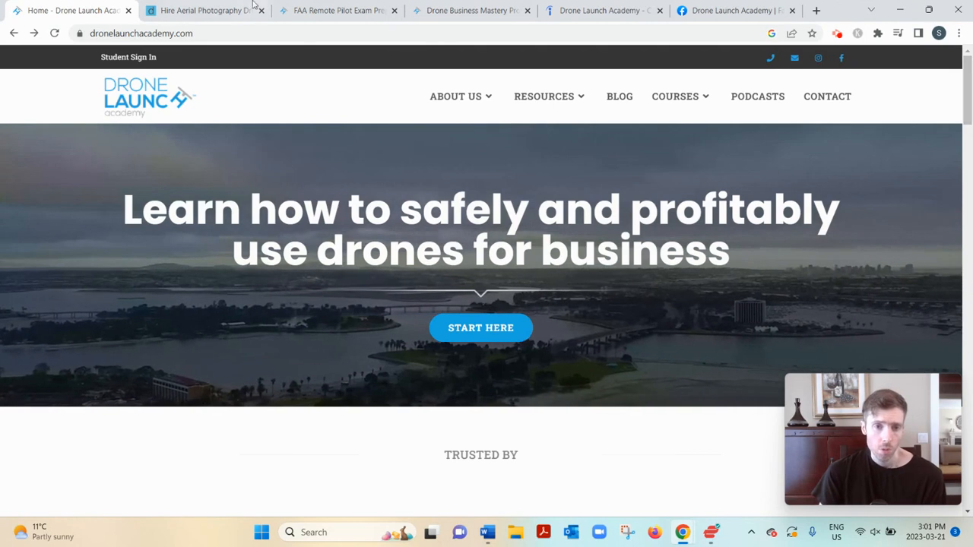
View Droners.io, dismiss the Legacy Gear Sale pop-up and scroll through pilot listings to the footer.
click(201, 9)
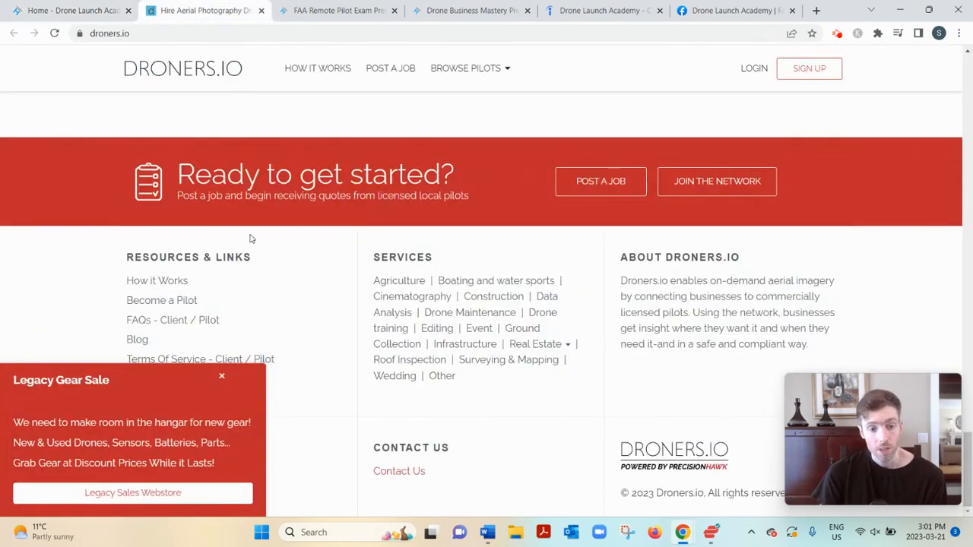
click(222, 376)
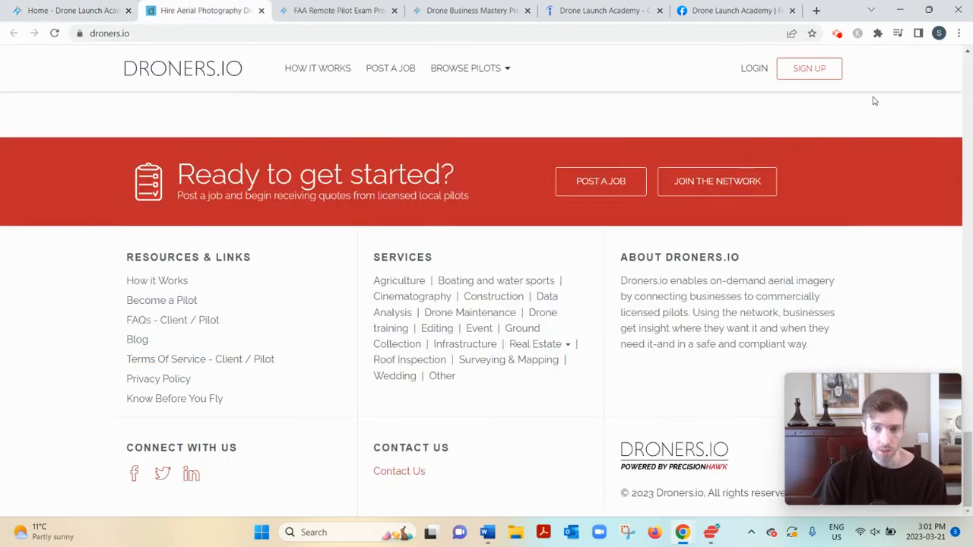
scroll(up, 3)
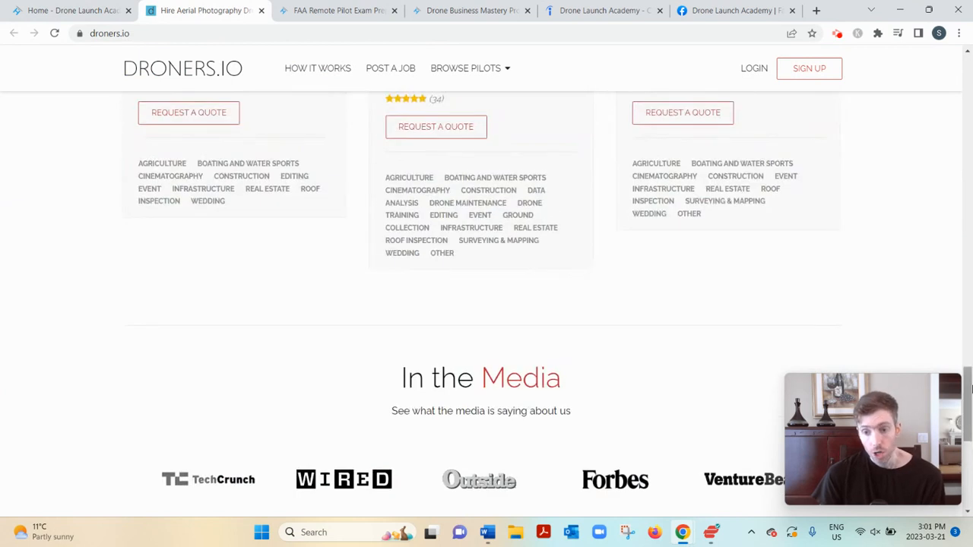
scroll(down, 3)
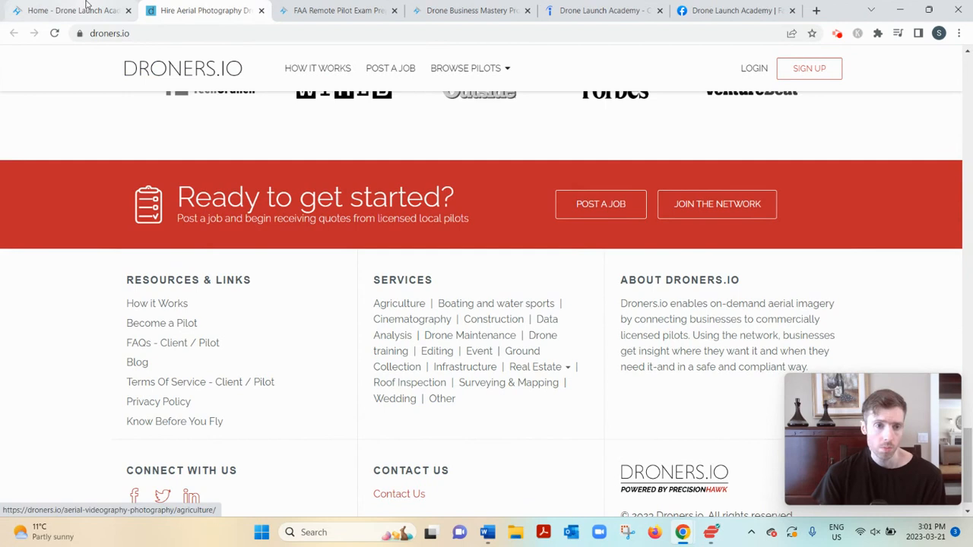
mouse_move(73, 9)
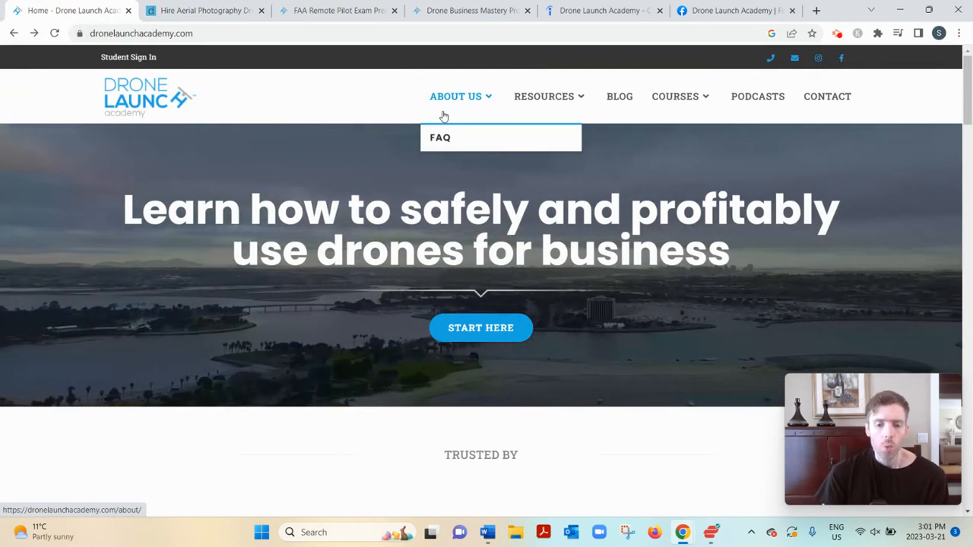
Scroll the home page past testimonials to the course cards priced $199, $249, $397 and $499.
scroll(down, 3)
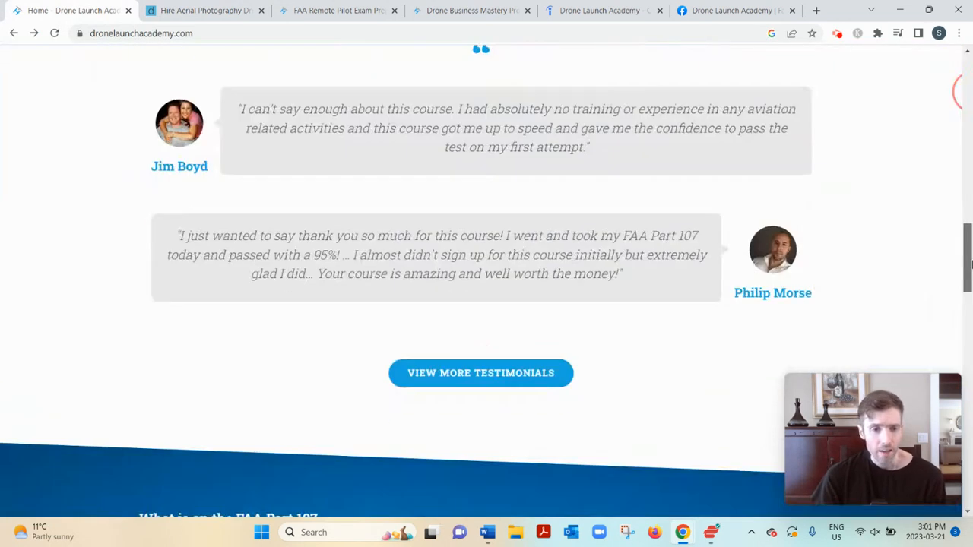
scroll(down, 3)
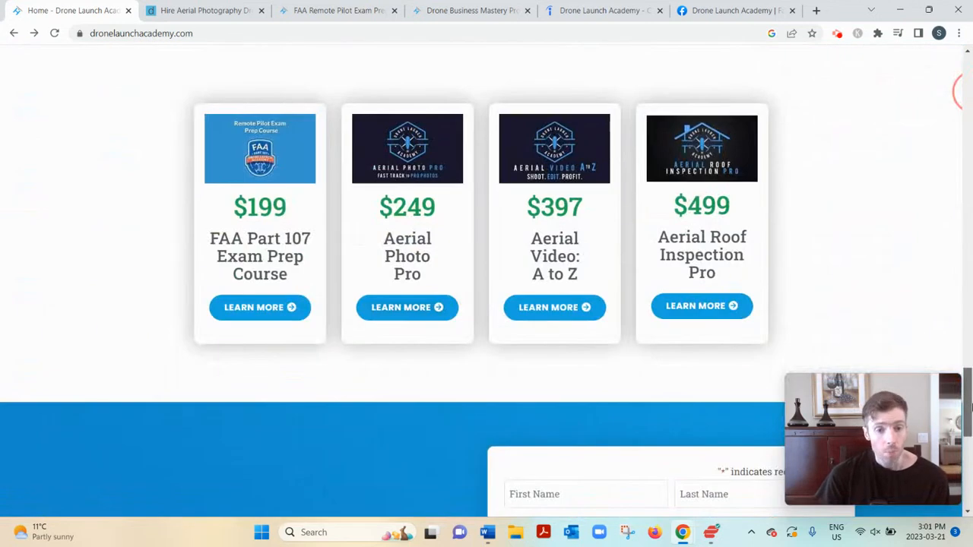
mouse_move(152, 190)
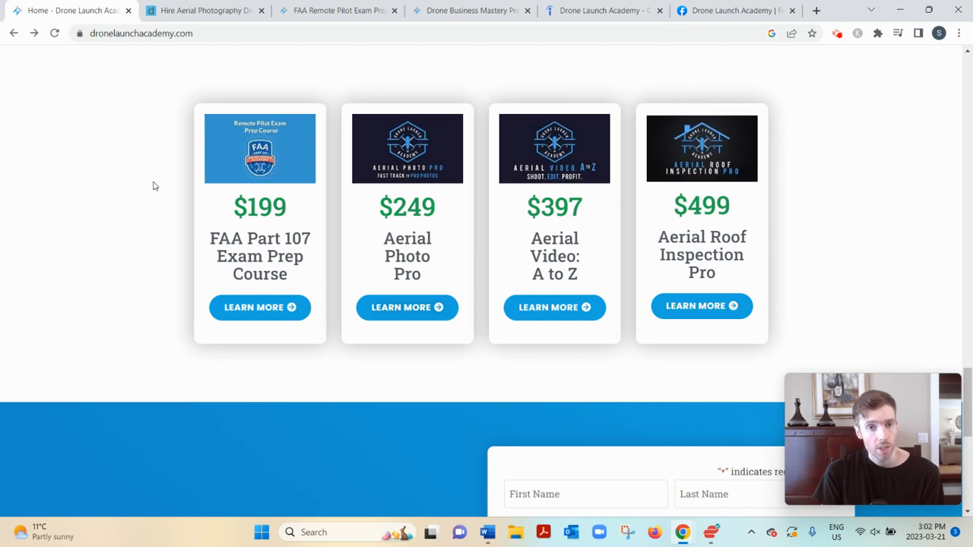
mouse_move(141, 185)
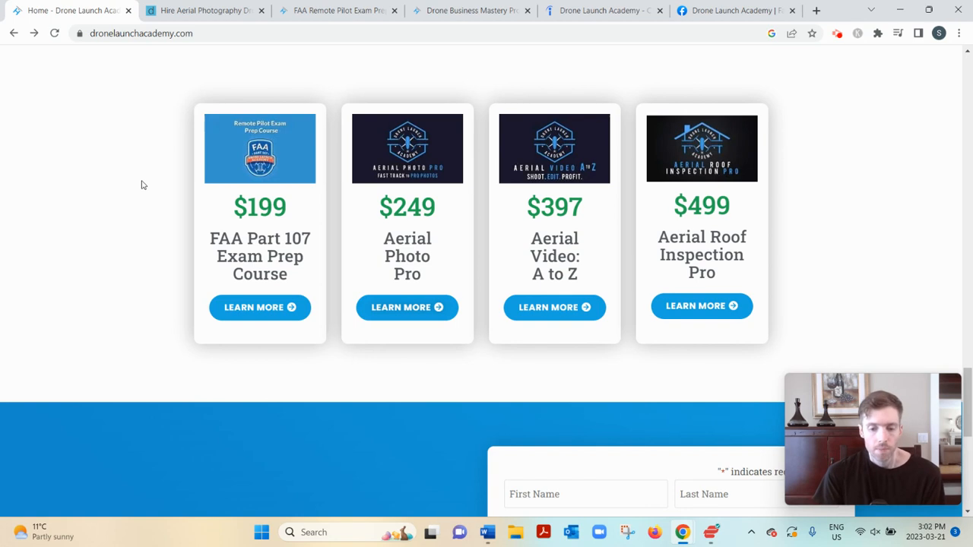
mouse_move(168, 169)
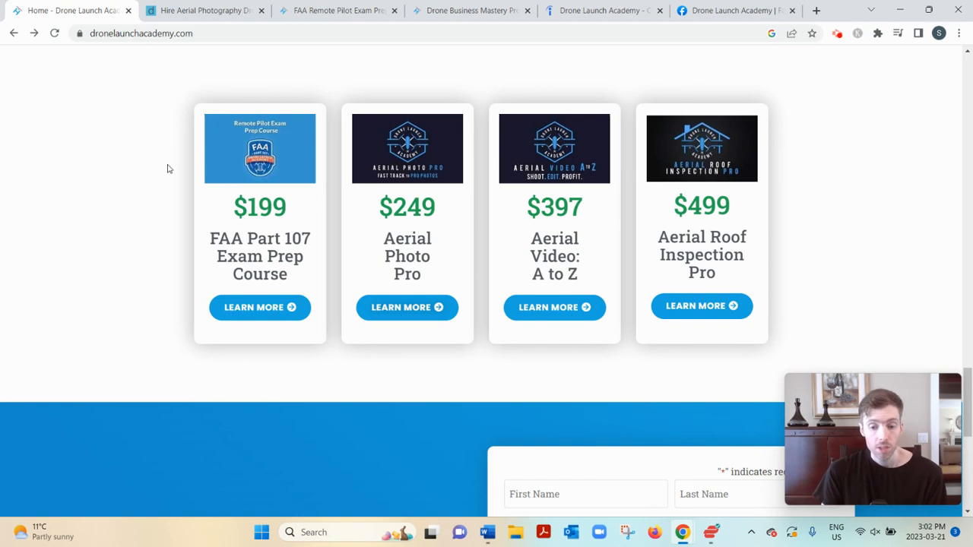
mouse_move(155, 166)
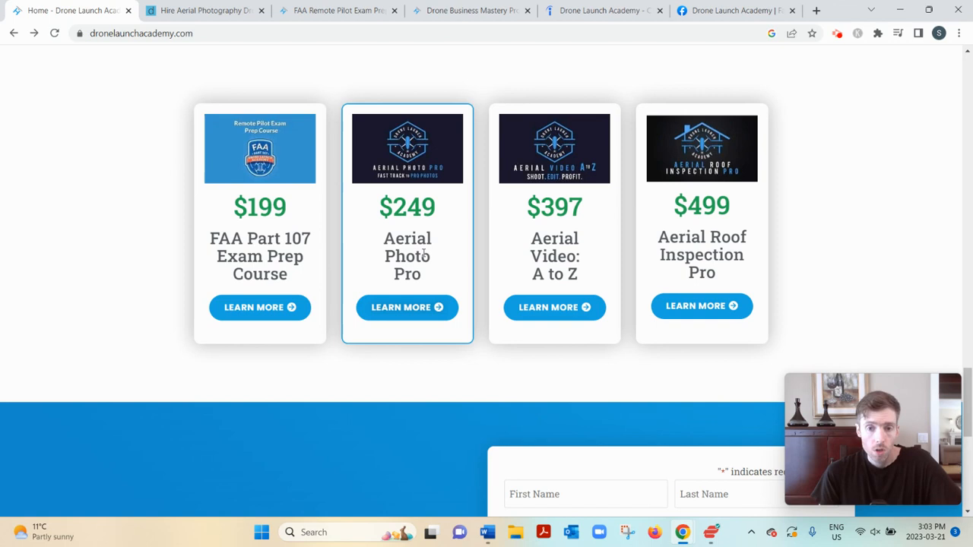
mouse_move(672, 262)
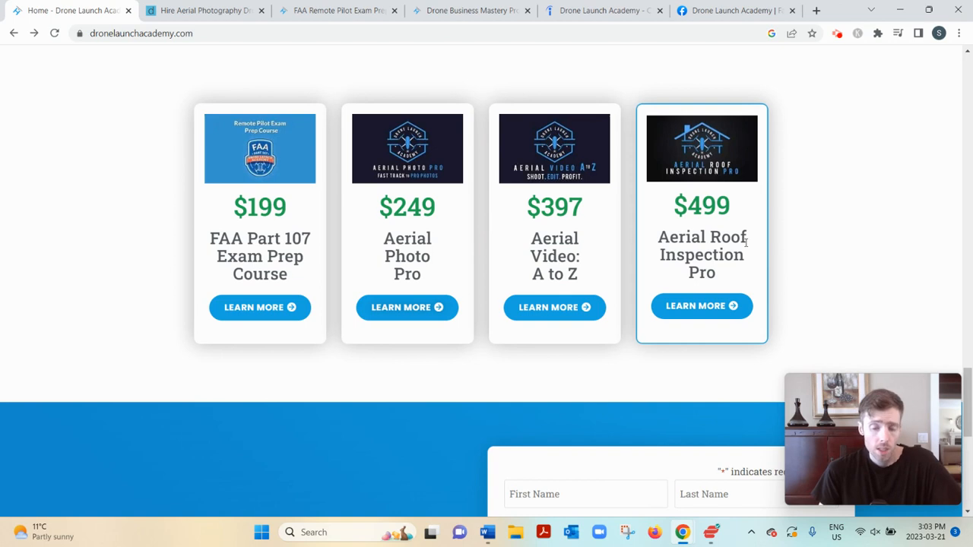
scroll(up, 3)
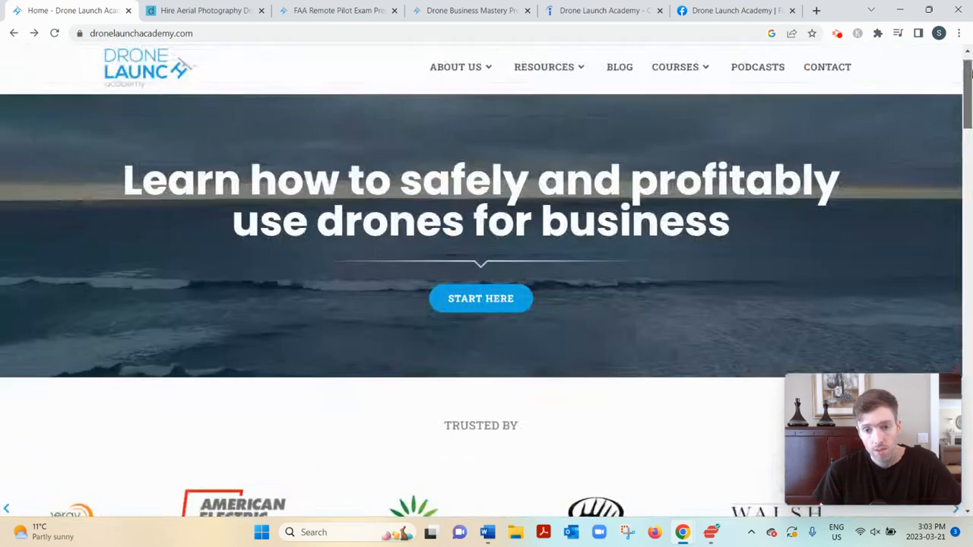
scroll(down, 3)
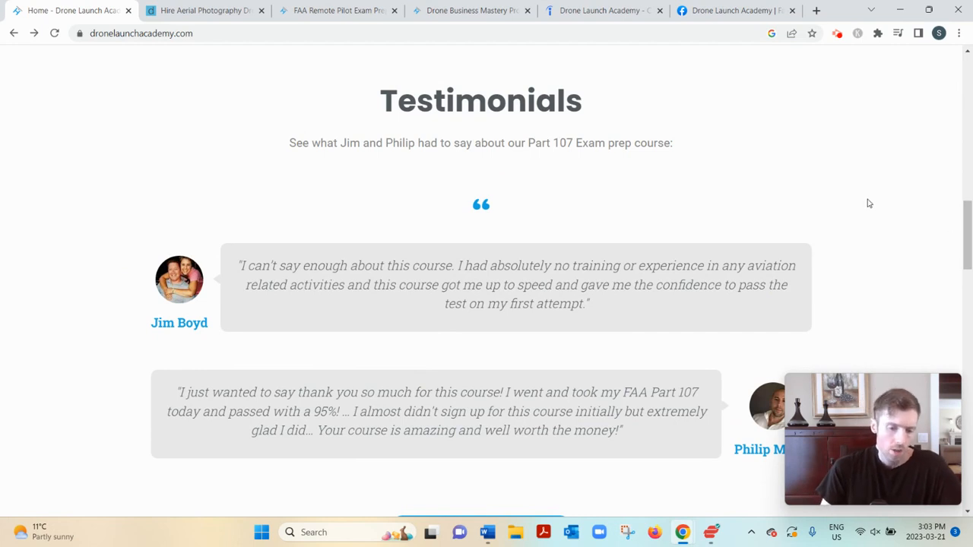
mouse_move(828, 321)
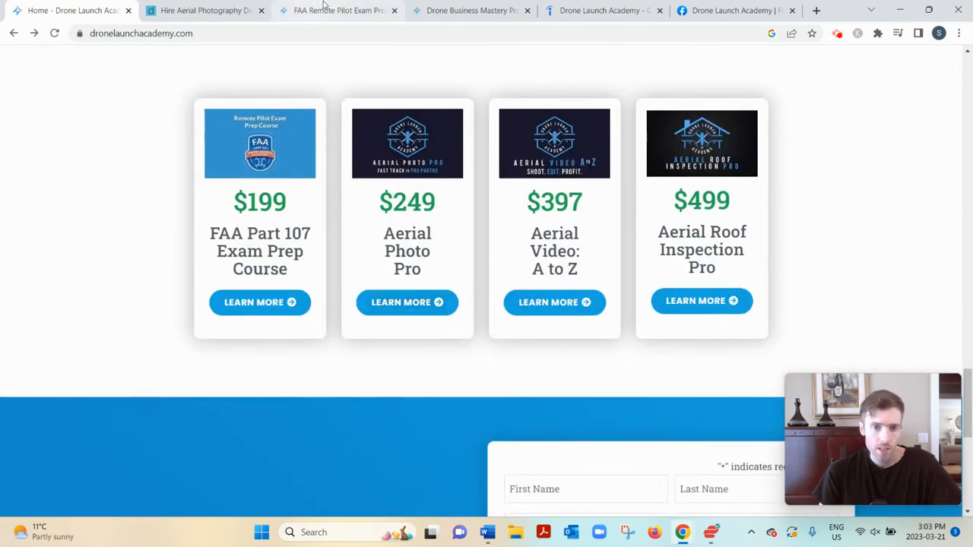
View the FAA Part 107 exam prep course page, scrolling past HD lectures and 300+ practice questions to the curriculum.
click(260, 301)
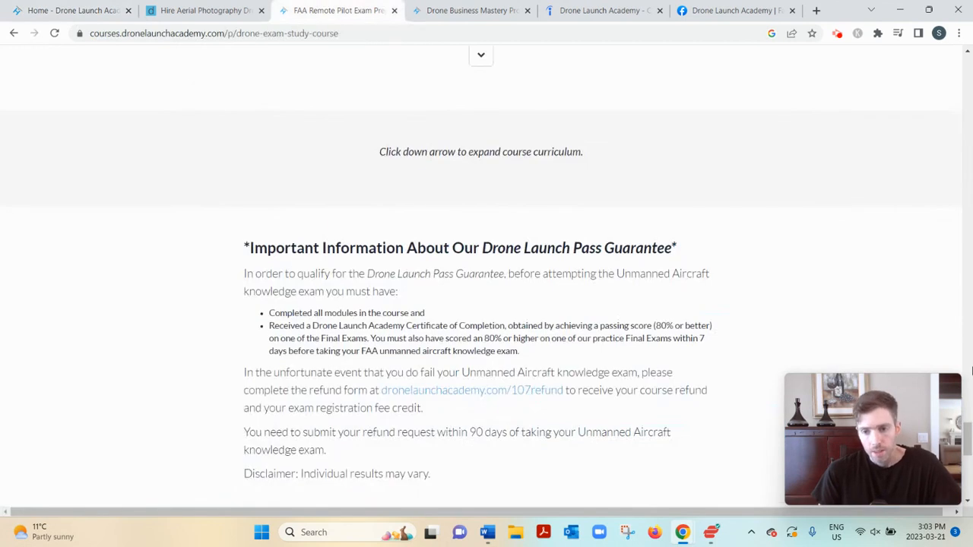
scroll(up, 3)
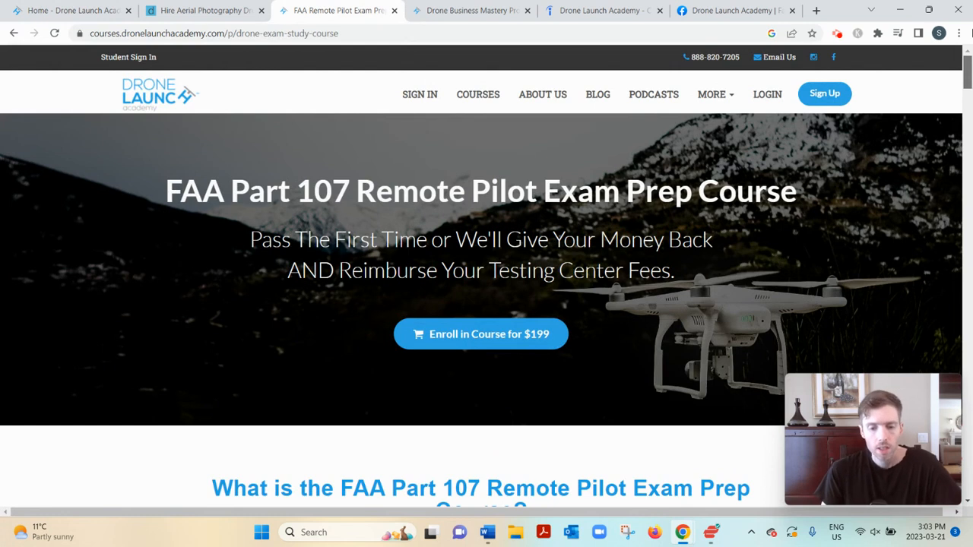
scroll(down, 3)
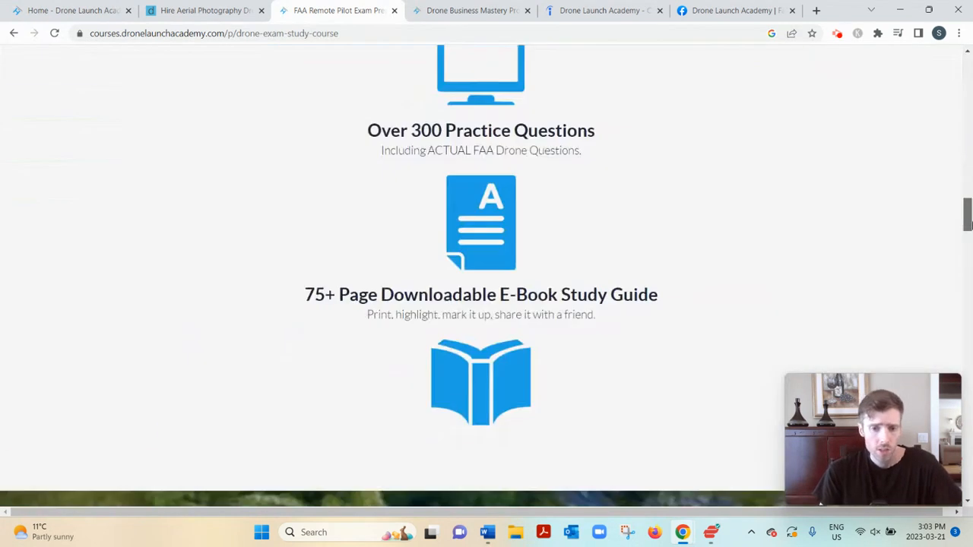
scroll(up, 3)
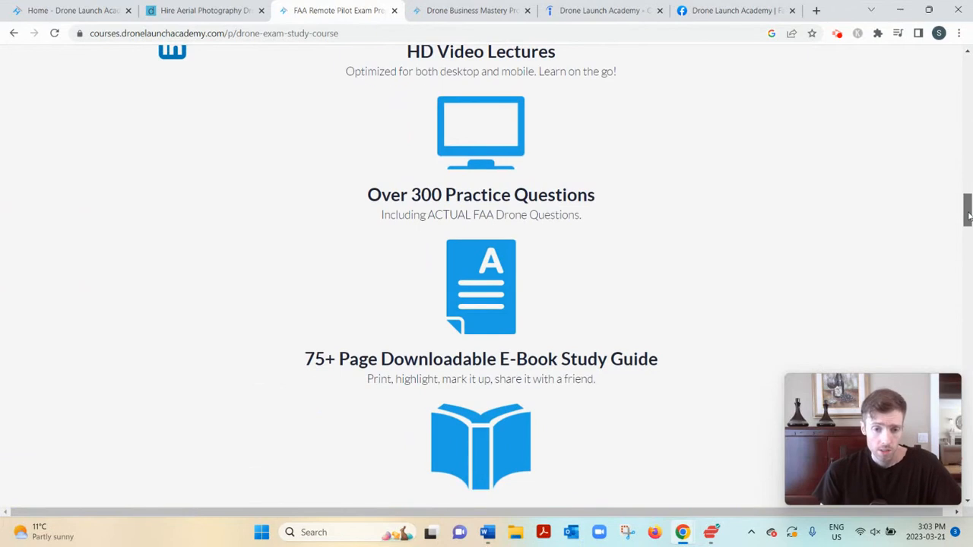
scroll(down, 3)
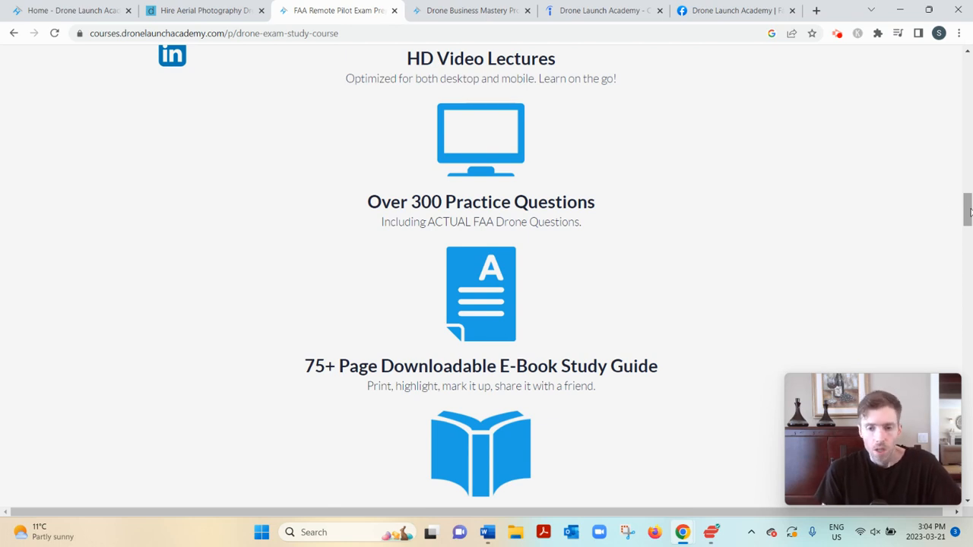
mouse_move(915, 186)
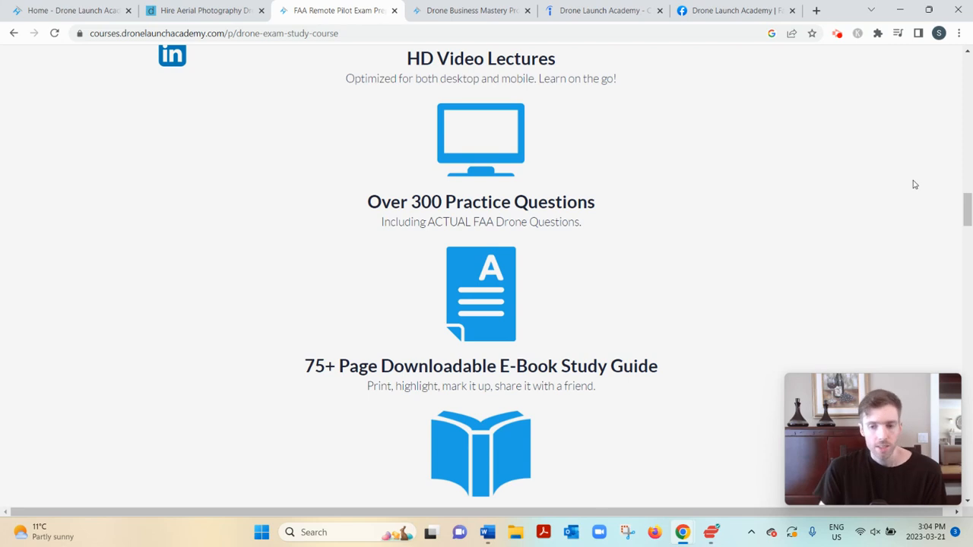
mouse_move(900, 153)
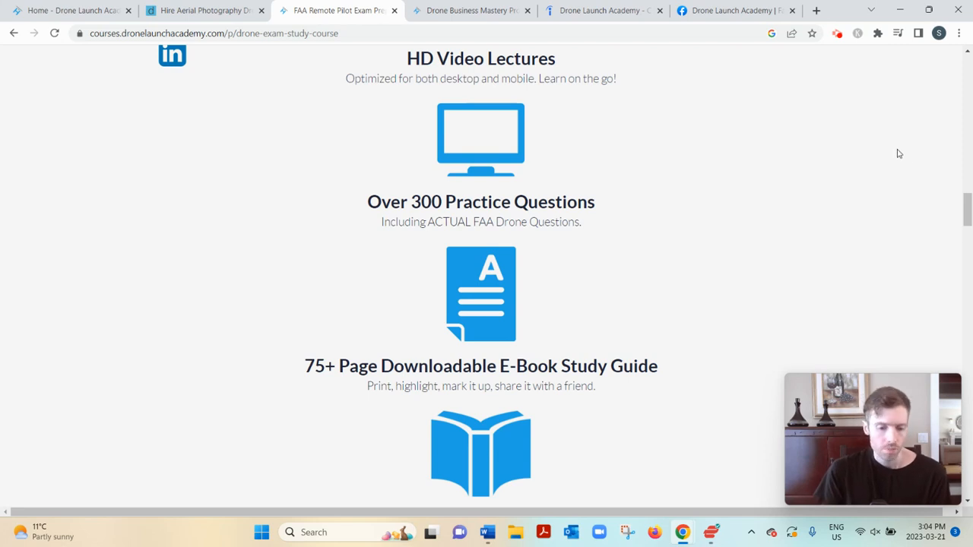
mouse_move(889, 152)
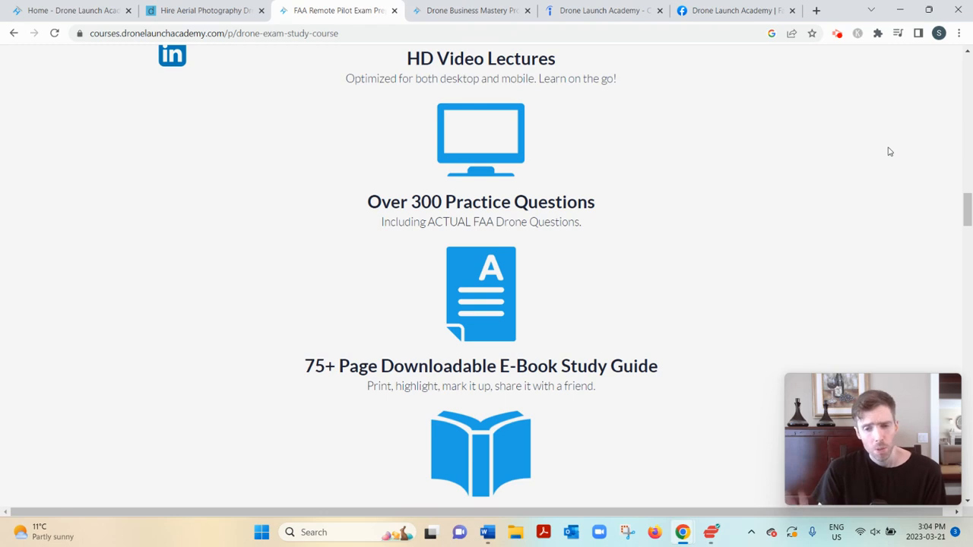
mouse_move(874, 149)
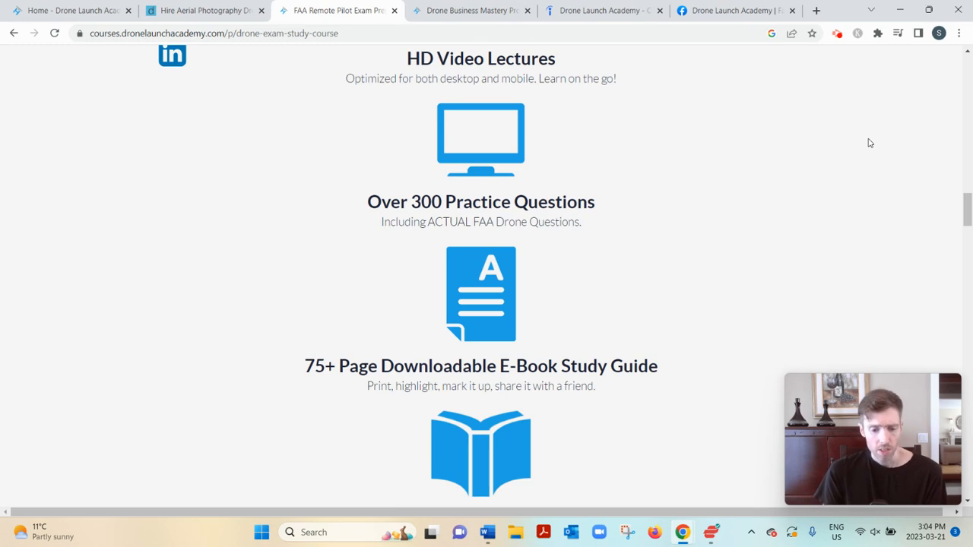
mouse_move(965, 155)
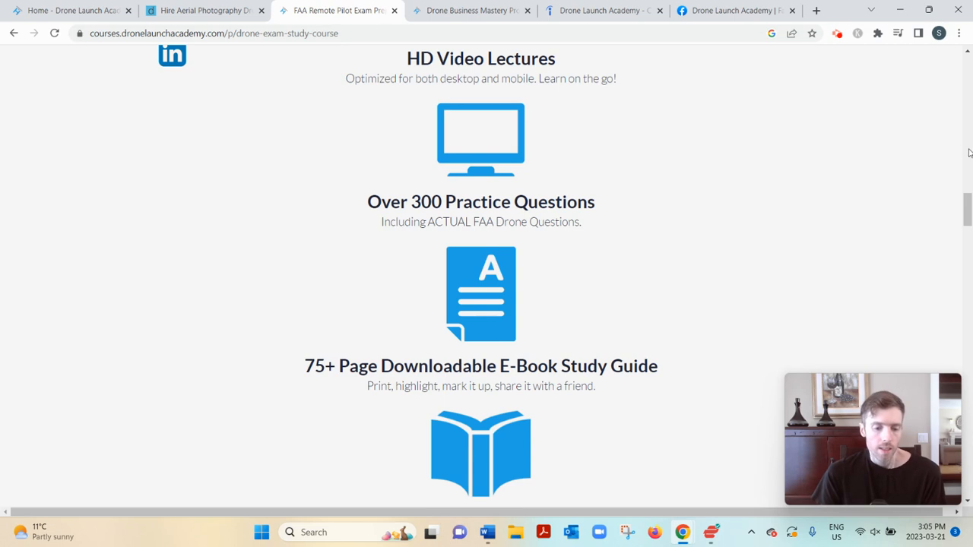
scroll(down, 3)
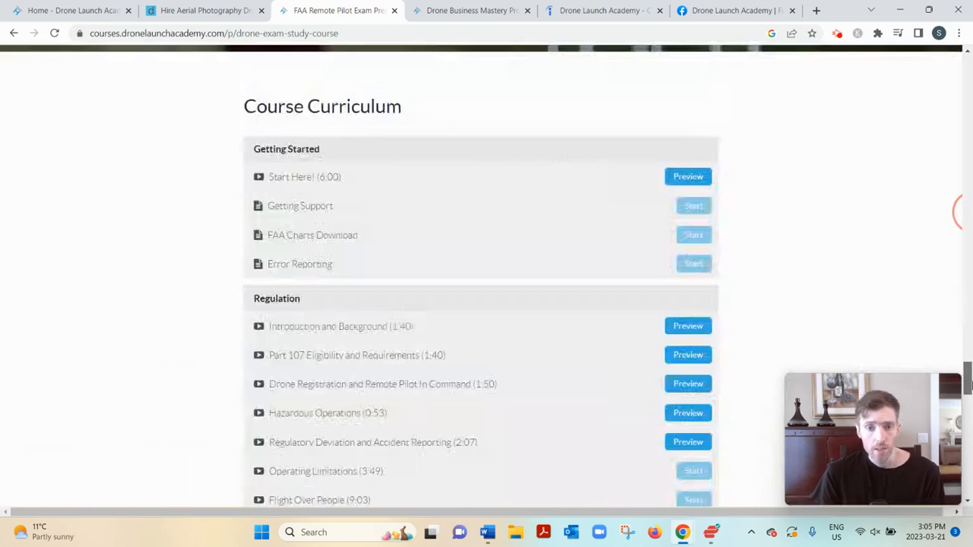
Scroll to the Drone Launch Pass Guarantee's 90-day refund rule, then switch to the Drone Business Mastery page.
scroll(up, 3)
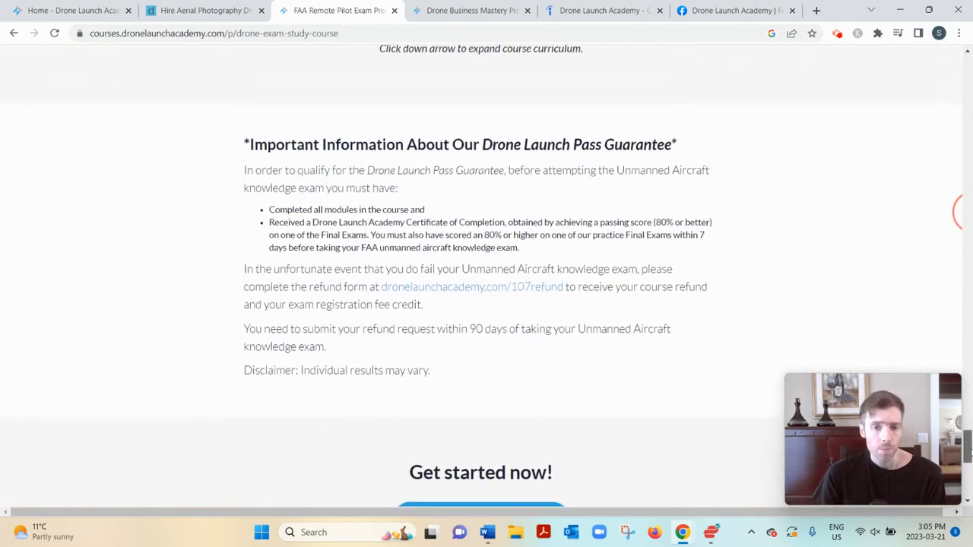
scroll(up, 3)
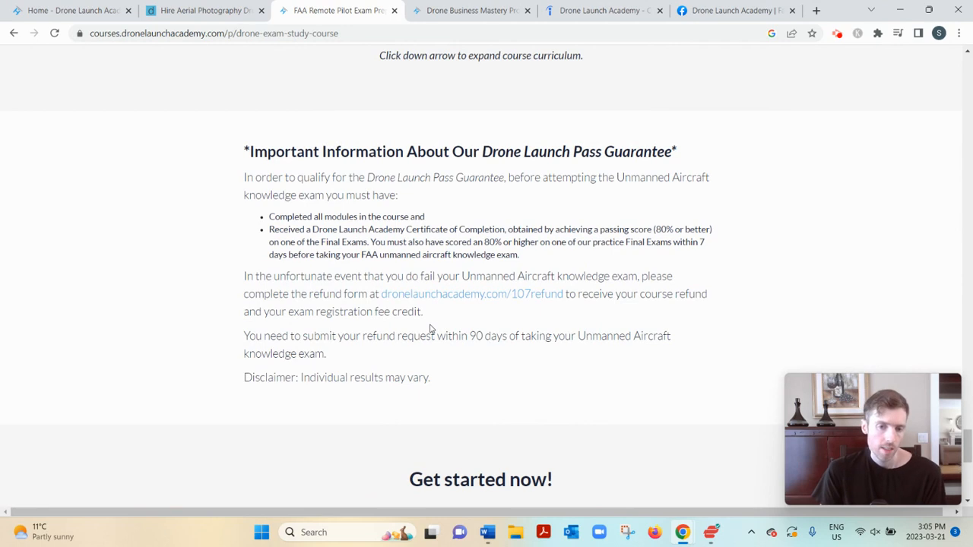
mouse_move(341, 214)
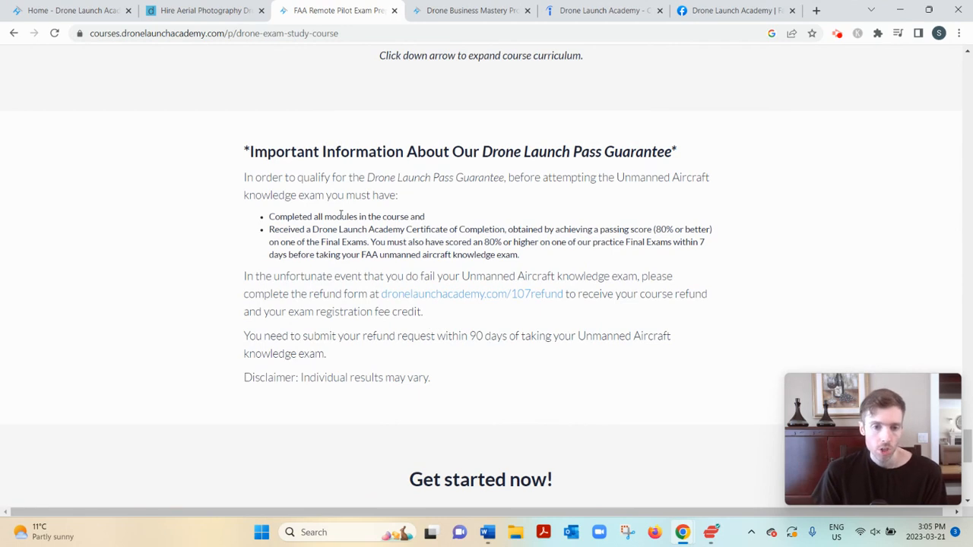
mouse_move(523, 225)
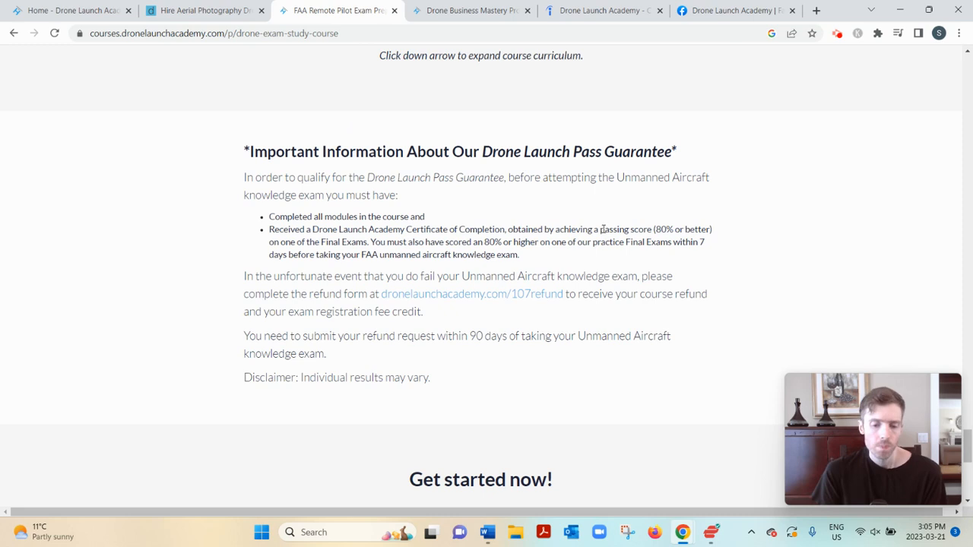
mouse_move(619, 222)
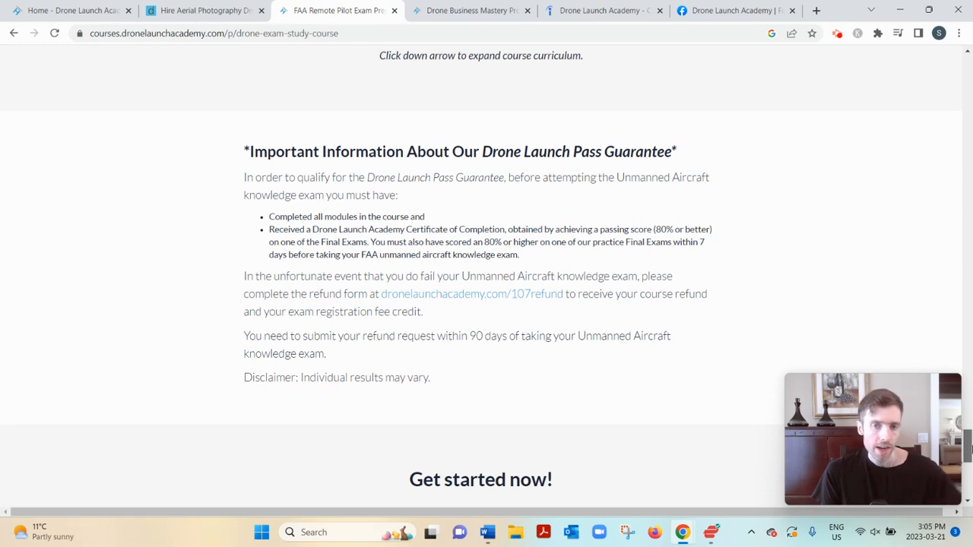
click(468, 9)
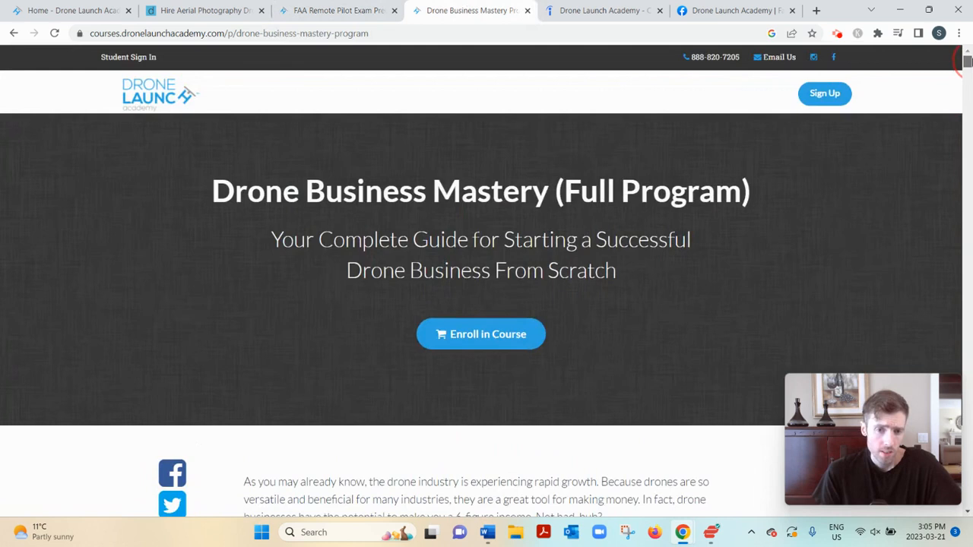
Scroll the Business Mastery page to its pricing of $1,595 or monthly plans.
scroll(down, 3)
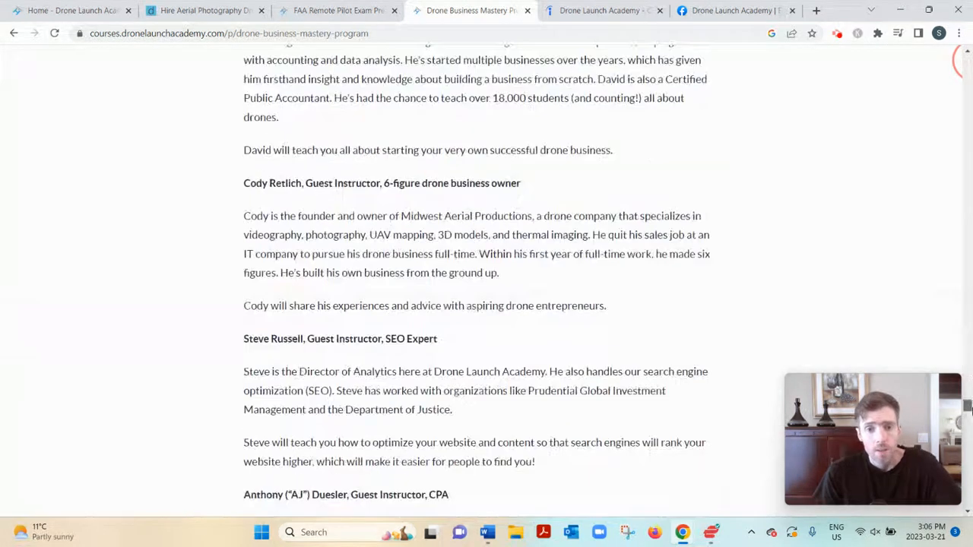
scroll(down, 3)
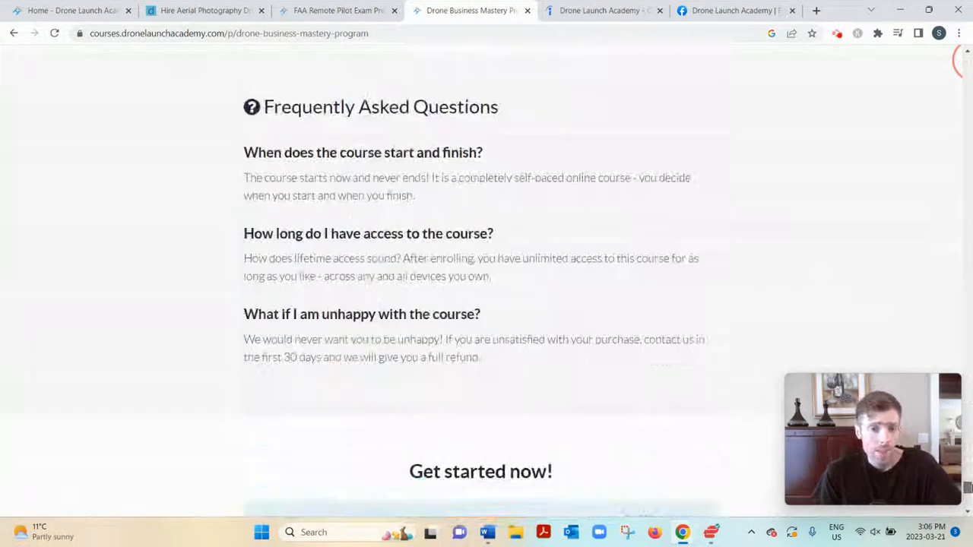
scroll(down, 3)
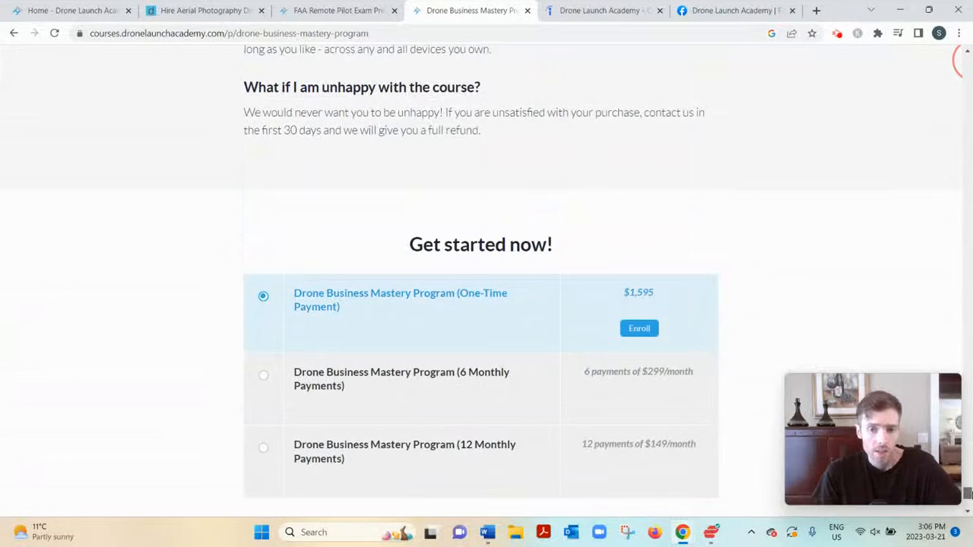
mouse_move(703, 414)
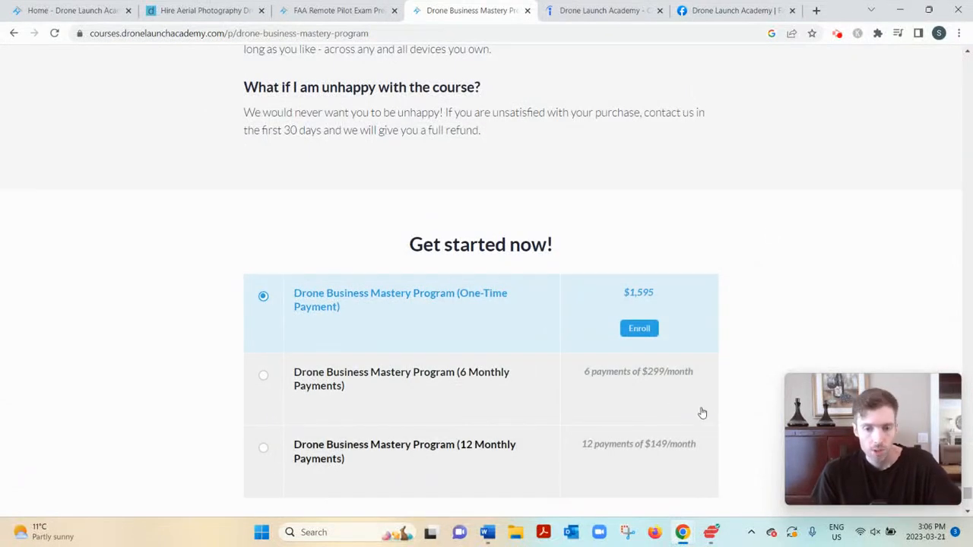
mouse_move(783, 210)
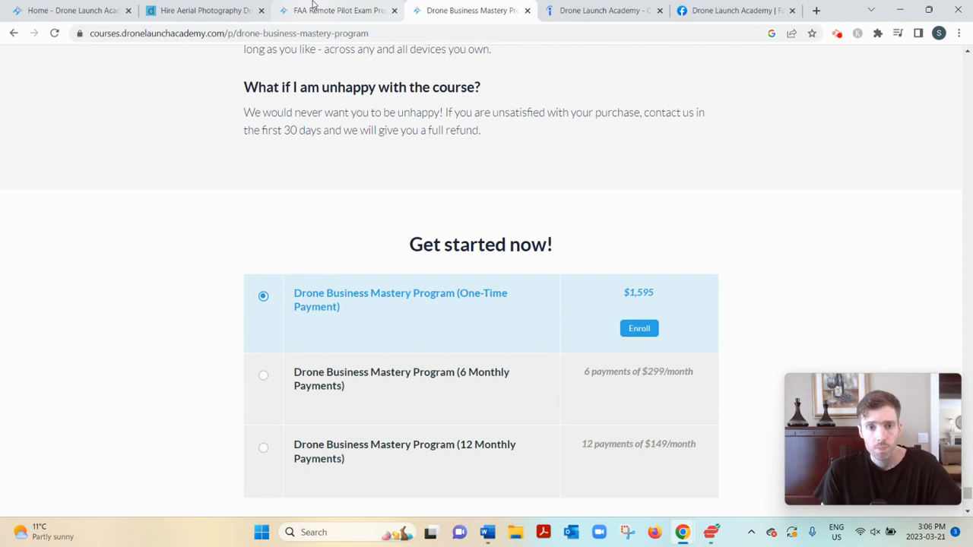
mouse_move(338, 9)
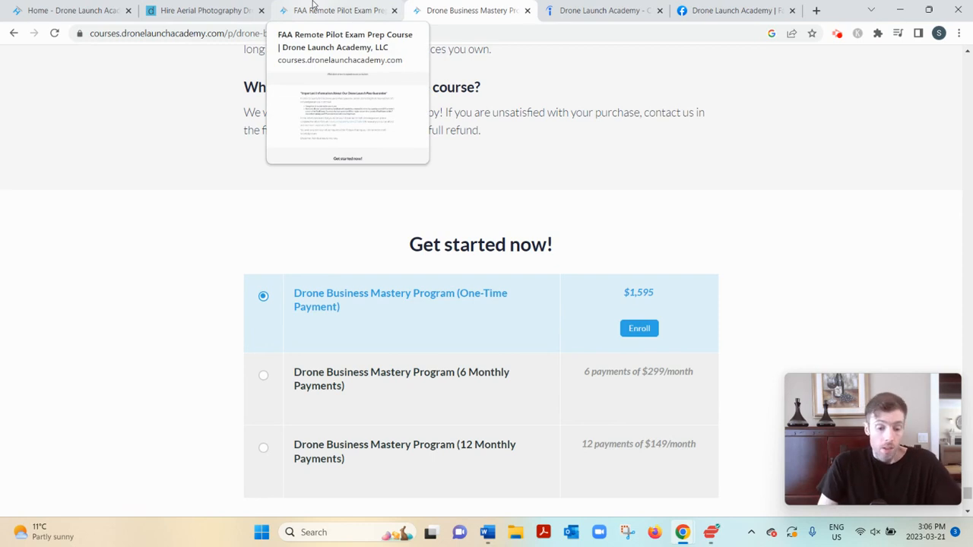
View the academy's 4.9 Indeed rating, then its Facebook page.
click(600, 9)
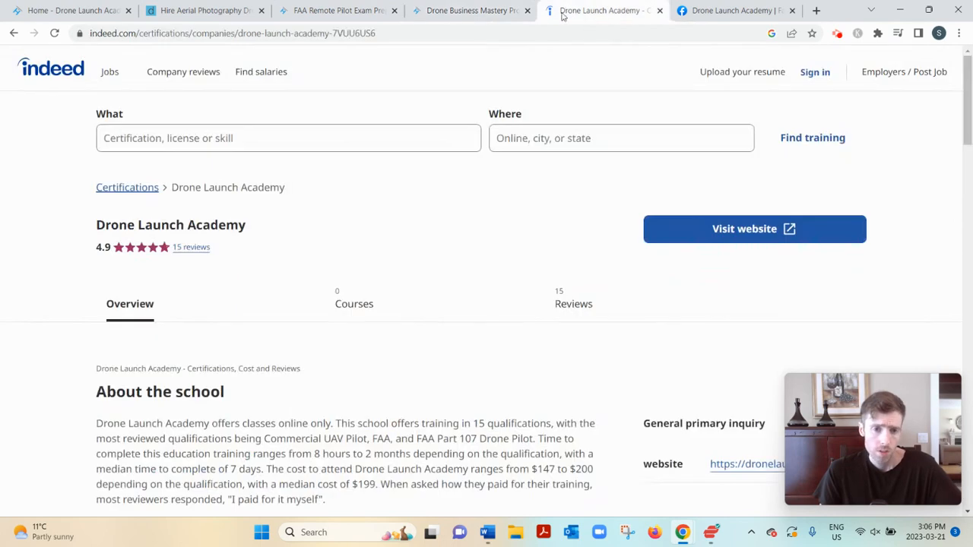
mouse_move(600, 9)
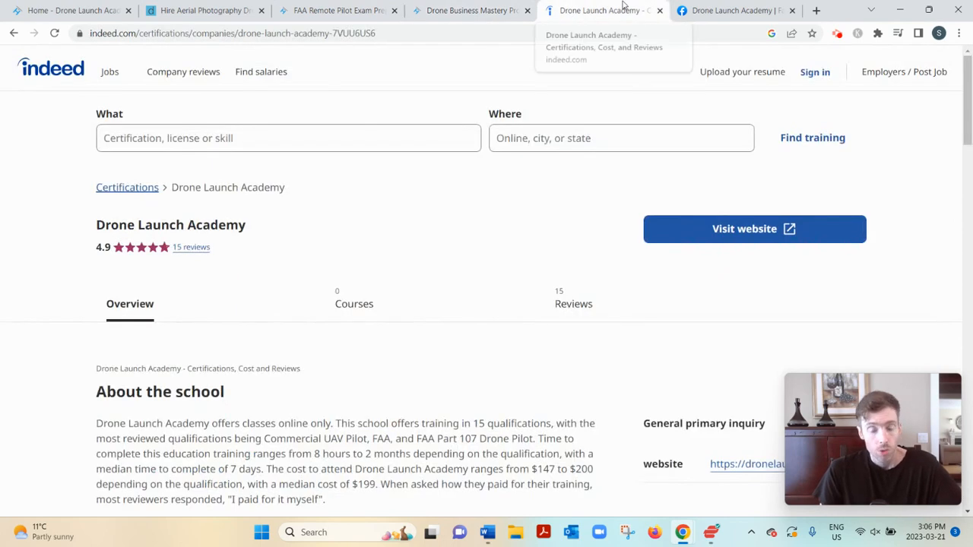
click(730, 9)
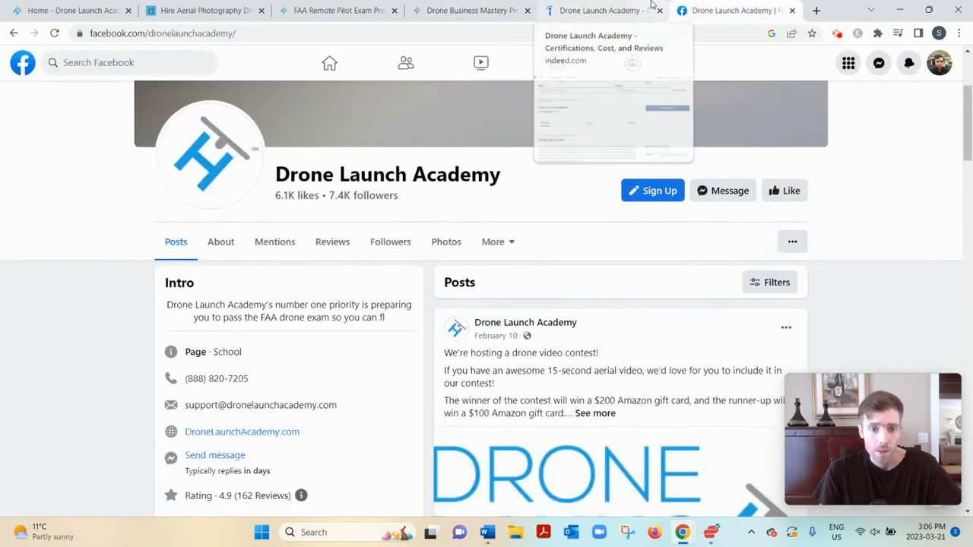
mouse_move(733, 109)
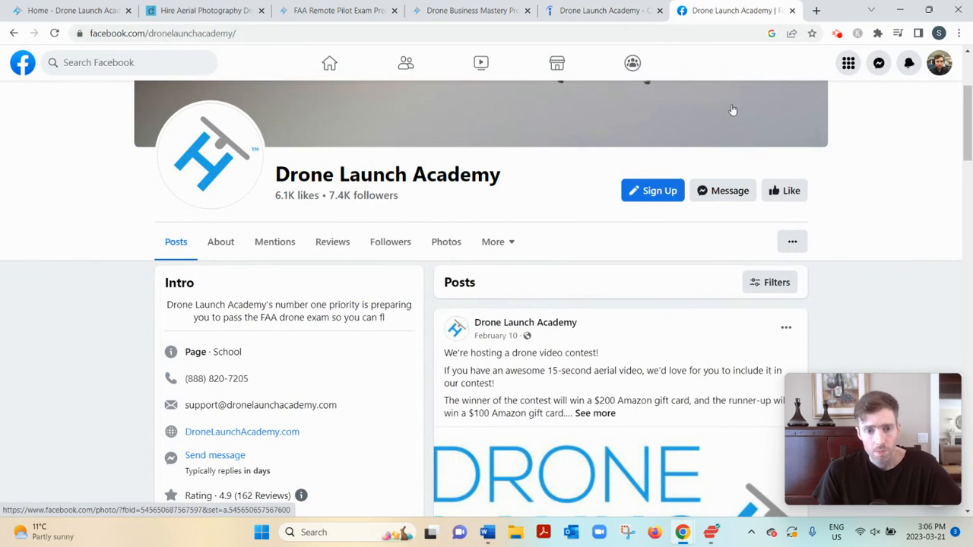
mouse_move(325, 5)
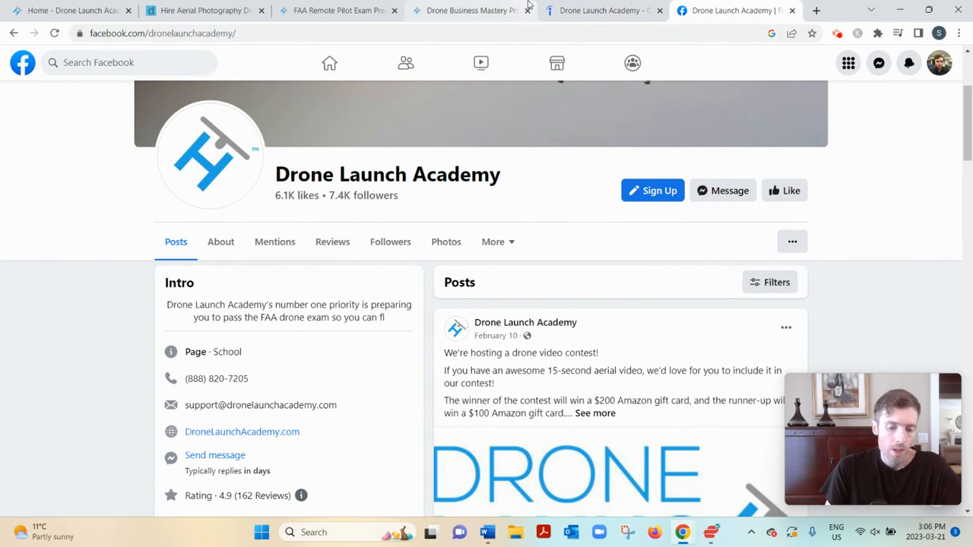
mouse_move(469, 9)
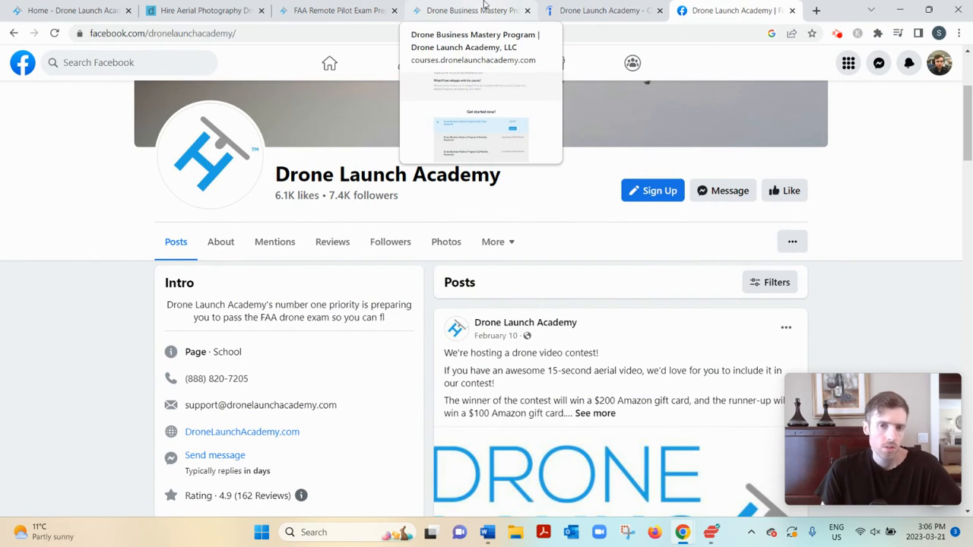
mouse_move(526, 6)
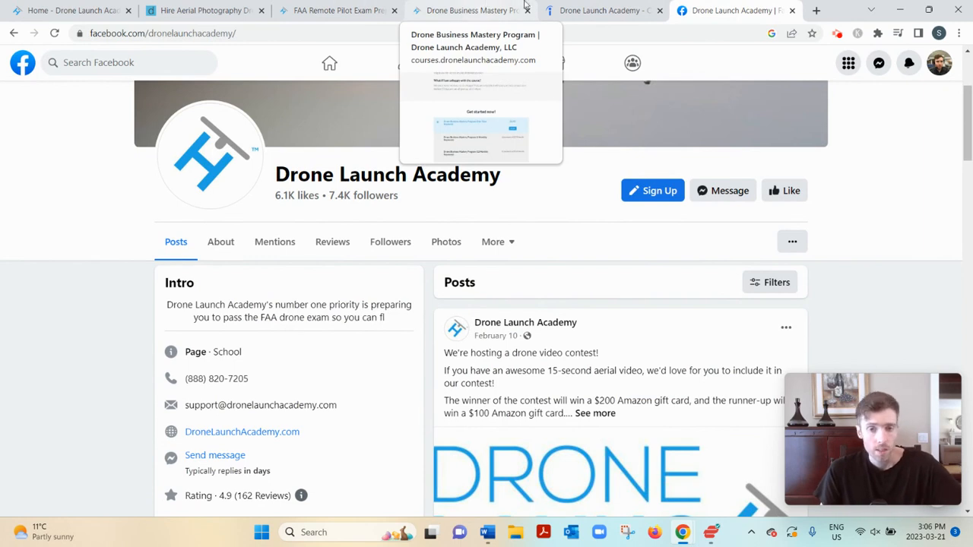
After viewing the Facebook 4.9 rating from 162 reviews, return to the Business Mastery pricing page.
click(471, 10)
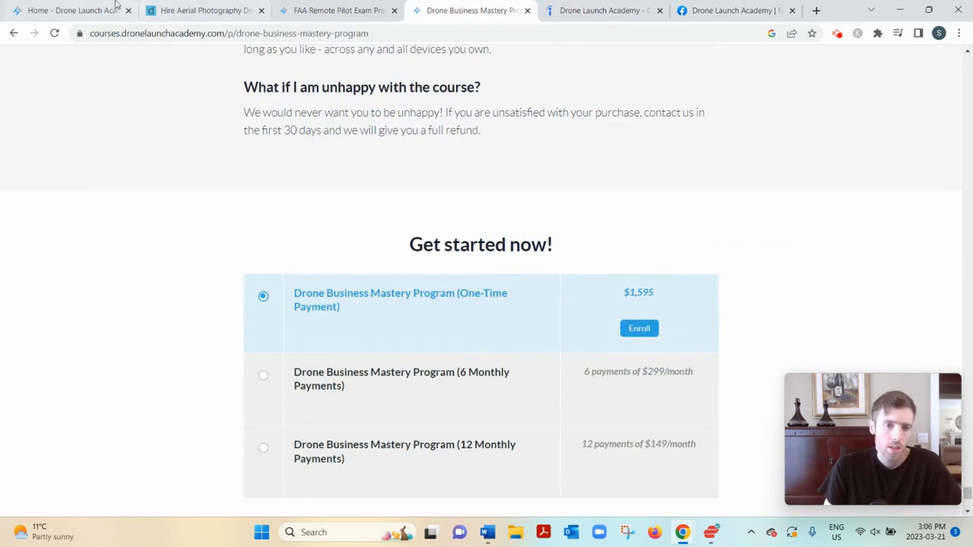
mouse_move(73, 9)
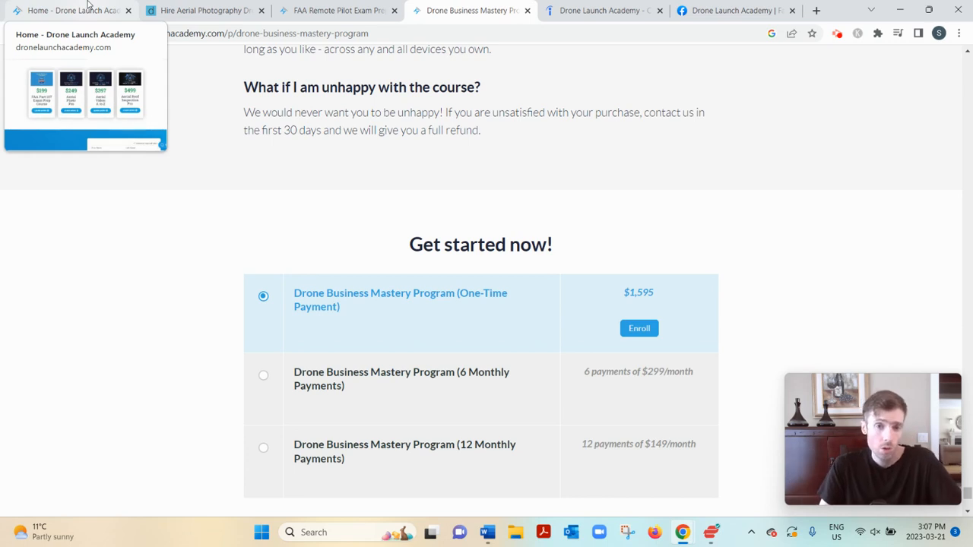
Return to the Drone Launch Academy home page showing the four priced course cards.
click(73, 9)
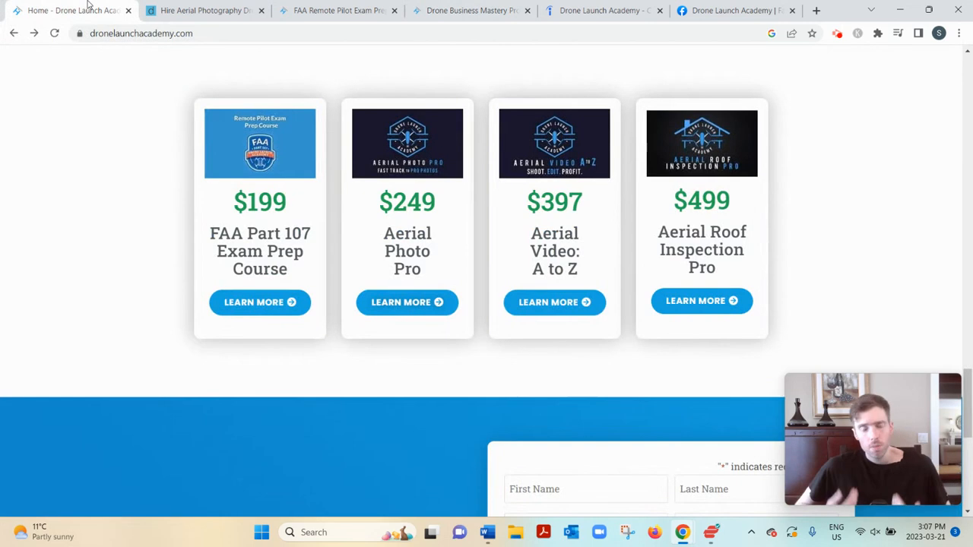